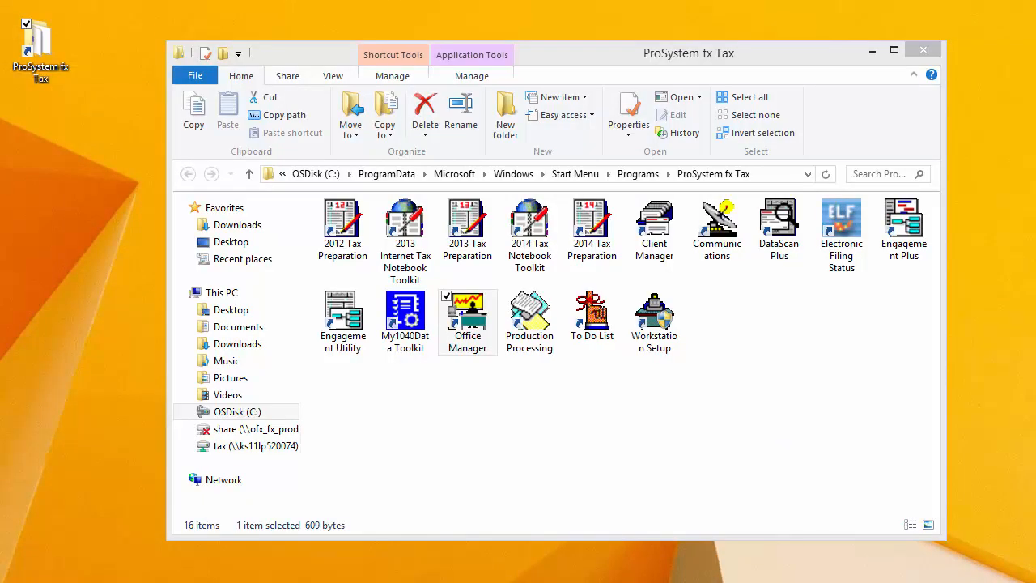
- Launch Office Manager from the ProSystem fx Tax folder shortcut
double_click(467, 312)
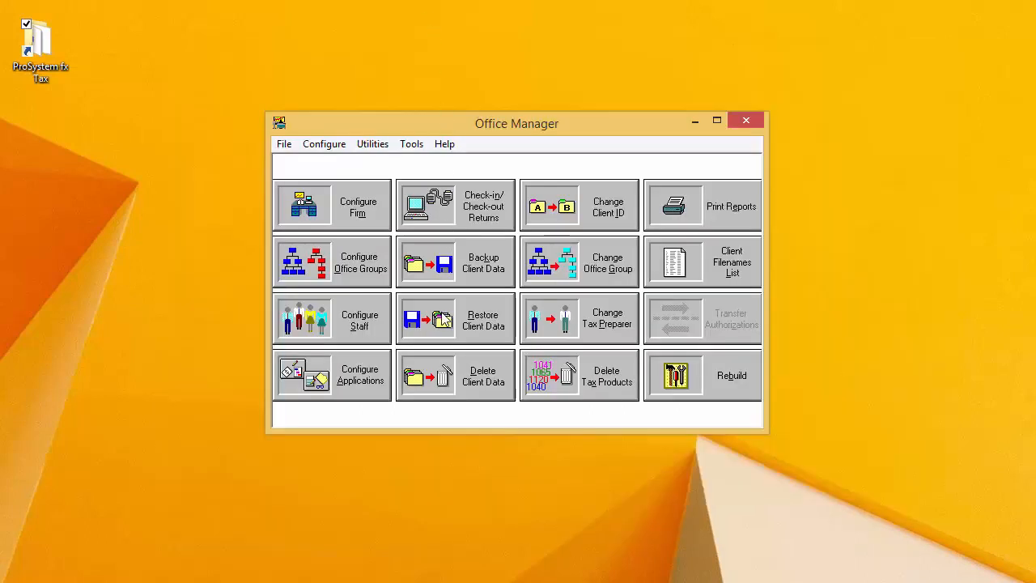
- Start Restore Client Data, keeping 'Tax return data only' selected
left_click(454, 318)
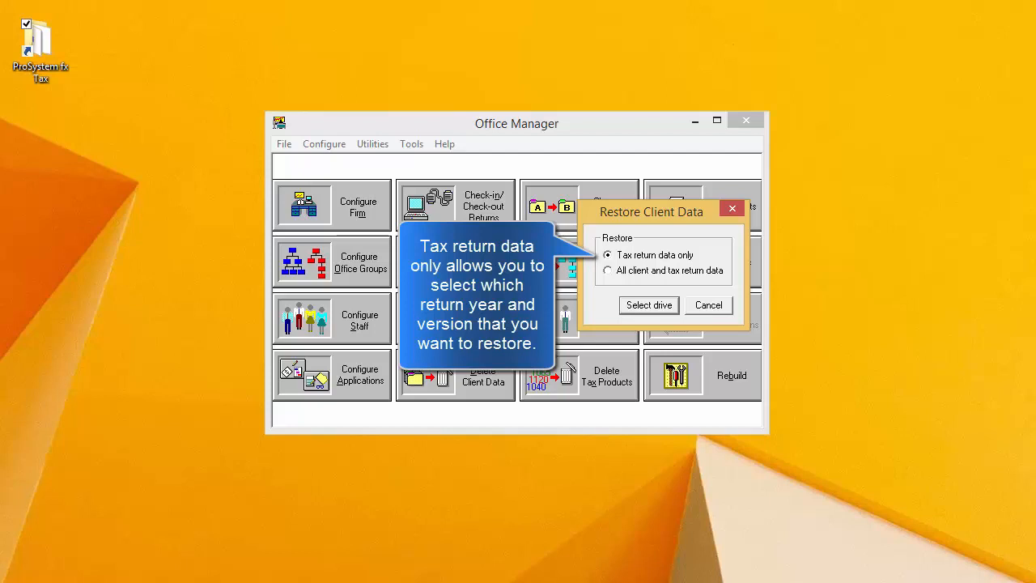
mouse_move(606, 271)
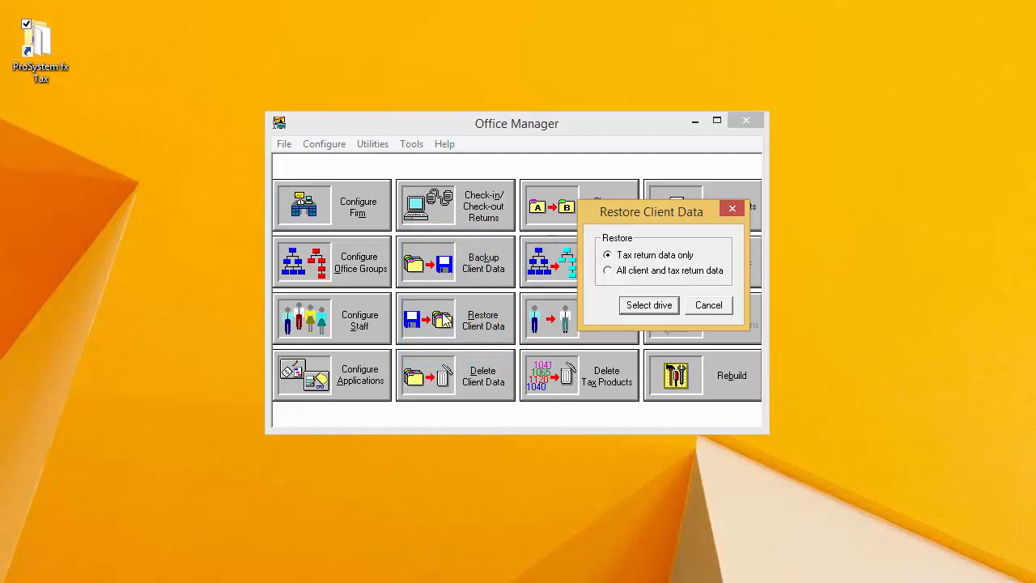
mouse_move(625, 316)
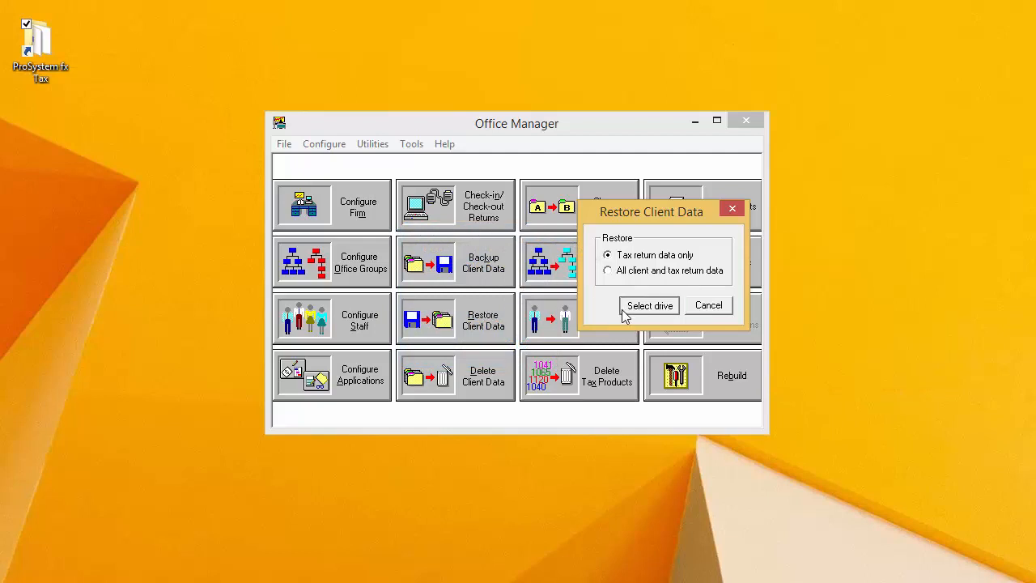
- Choose c:\returnbackup as the restore source folder
left_click(649, 305)
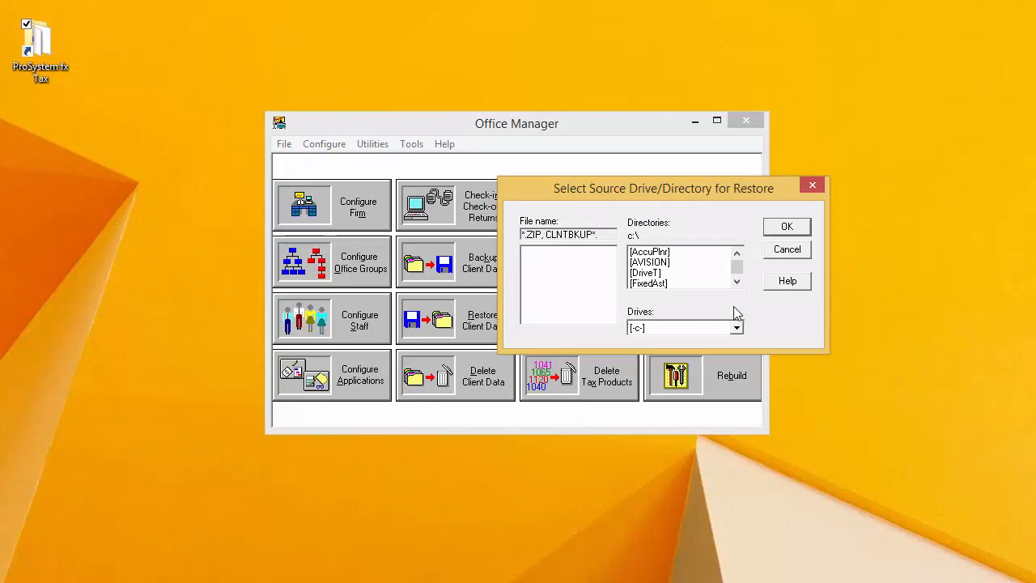
mouse_move(748, 315)
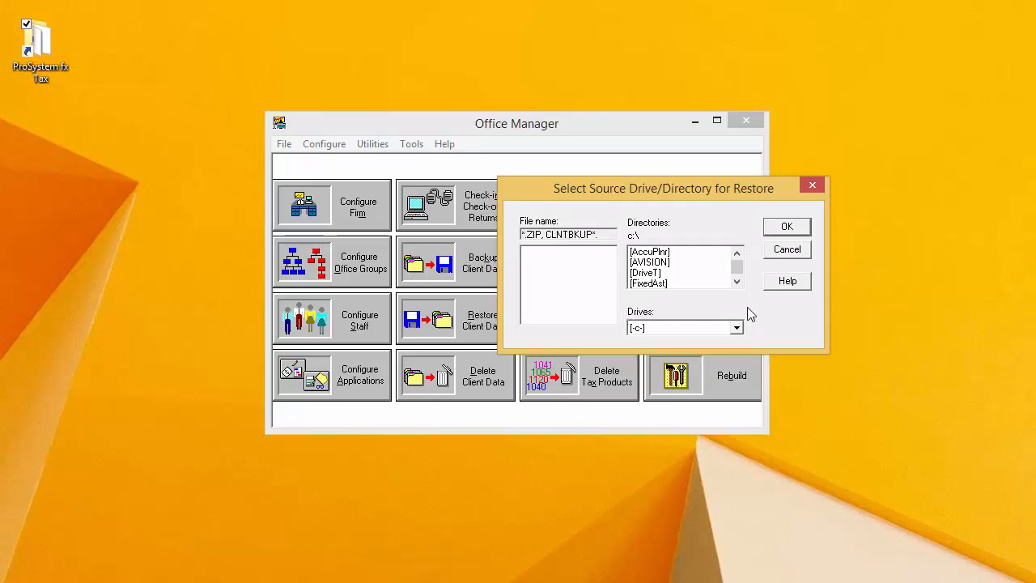
left_click(736, 327)
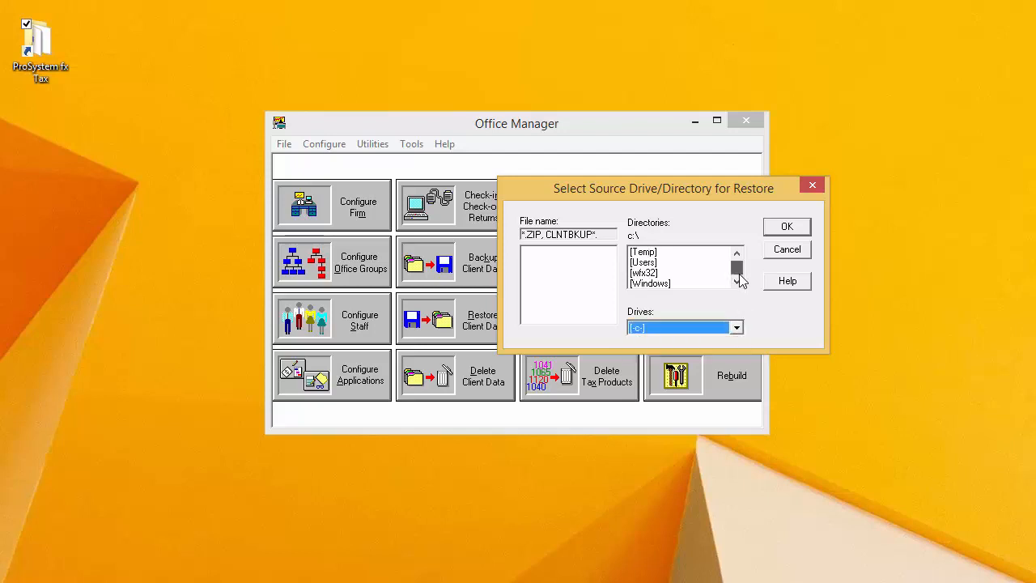
left_click(736, 253)
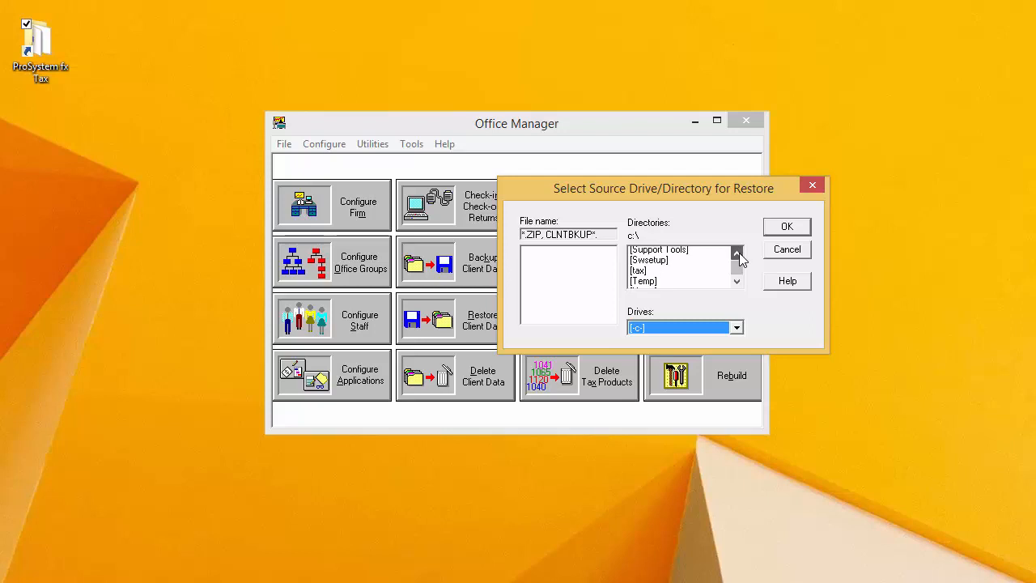
double_click(661, 249)
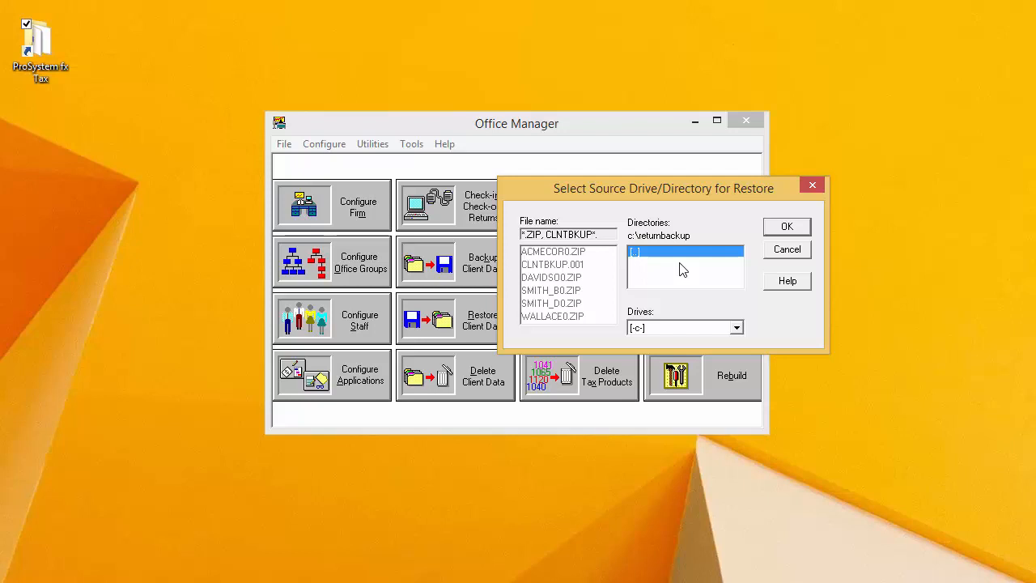
left_click(785, 226)
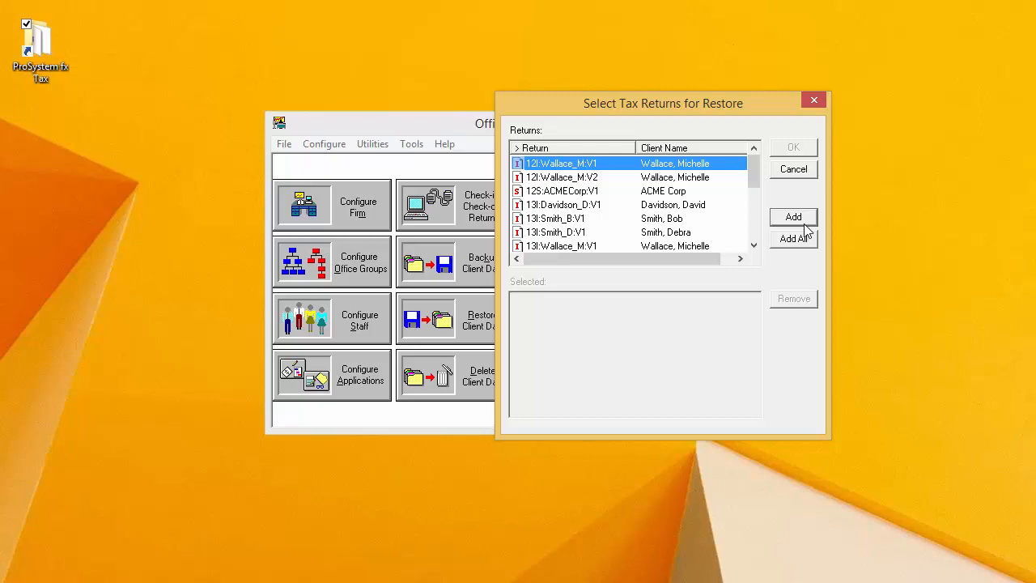
mouse_move(736, 214)
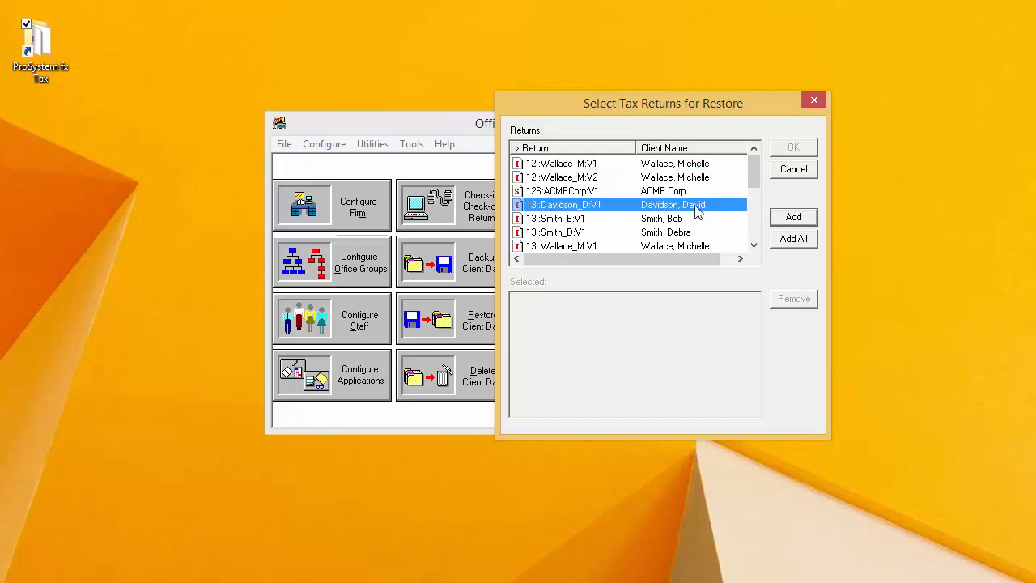
left_click(792, 216)
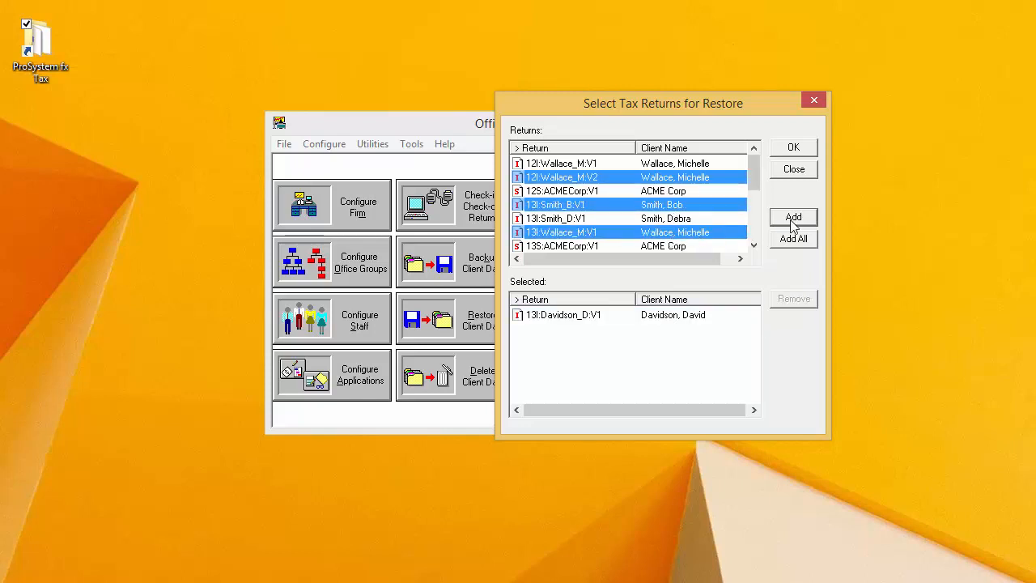
left_click(792, 216)
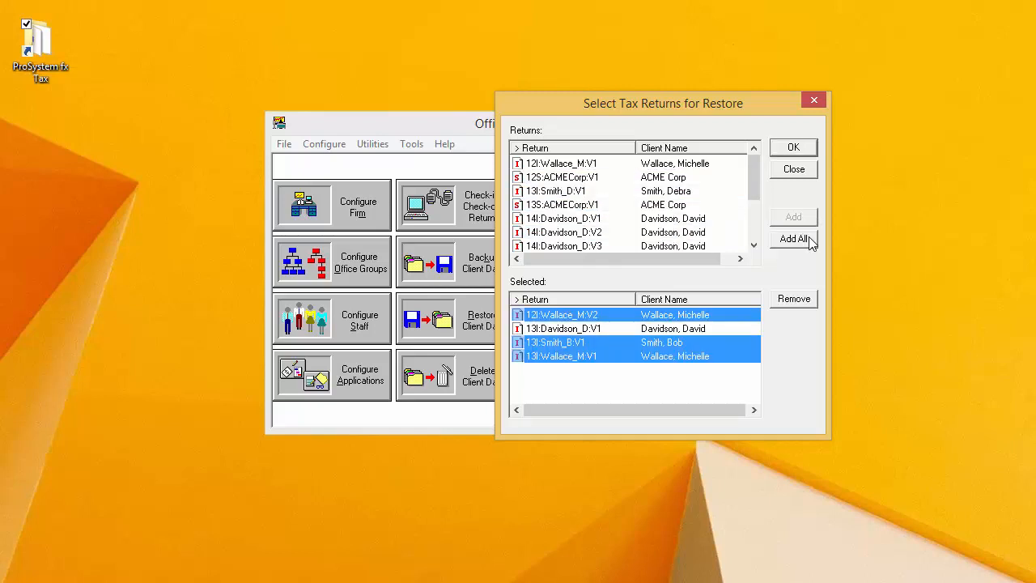
left_click(792, 239)
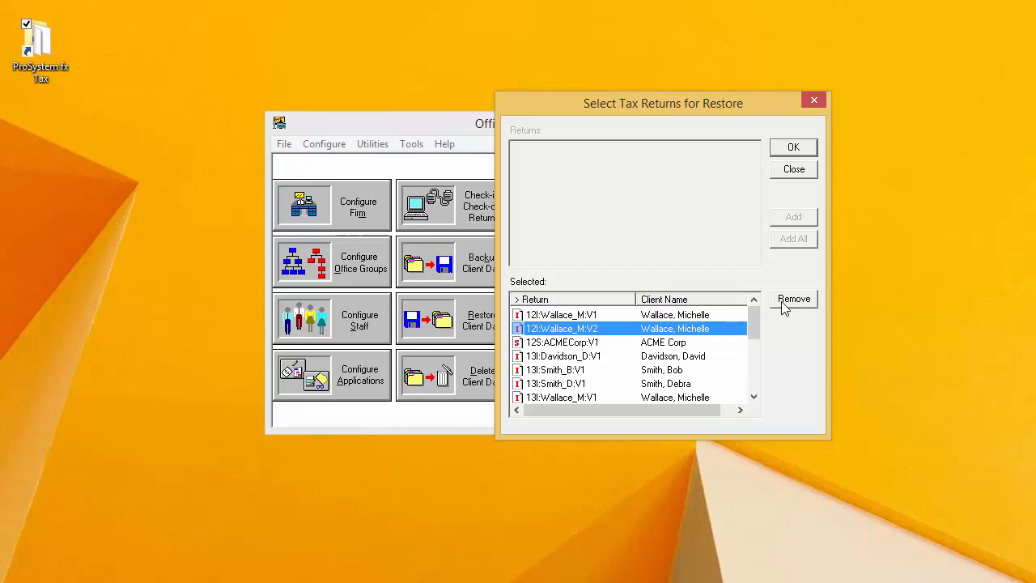
left_click(793, 299)
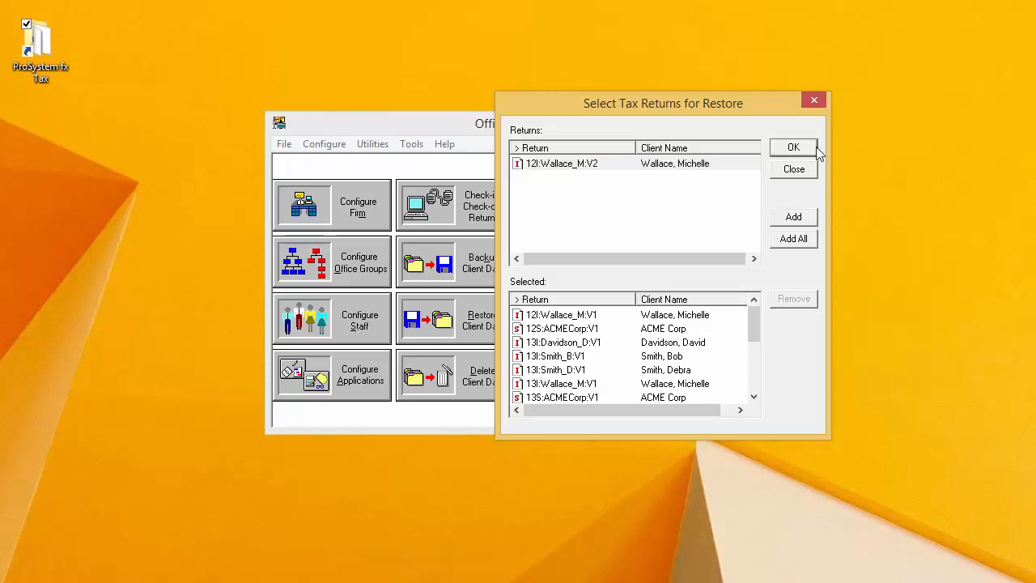
- Submit the selected returns for restore, bringing up the 14-file overlay warning
left_click(793, 146)
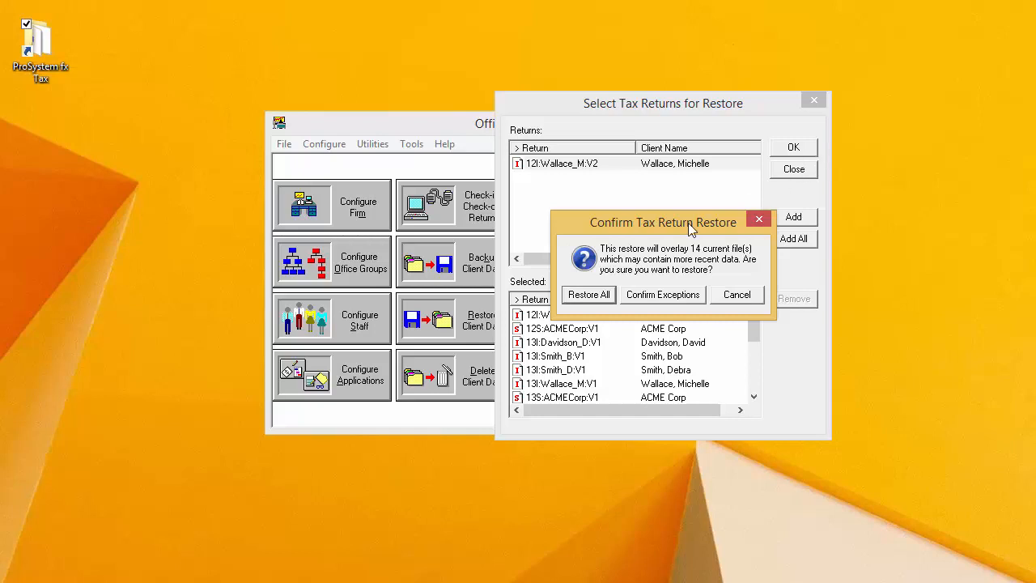
mouse_move(706, 306)
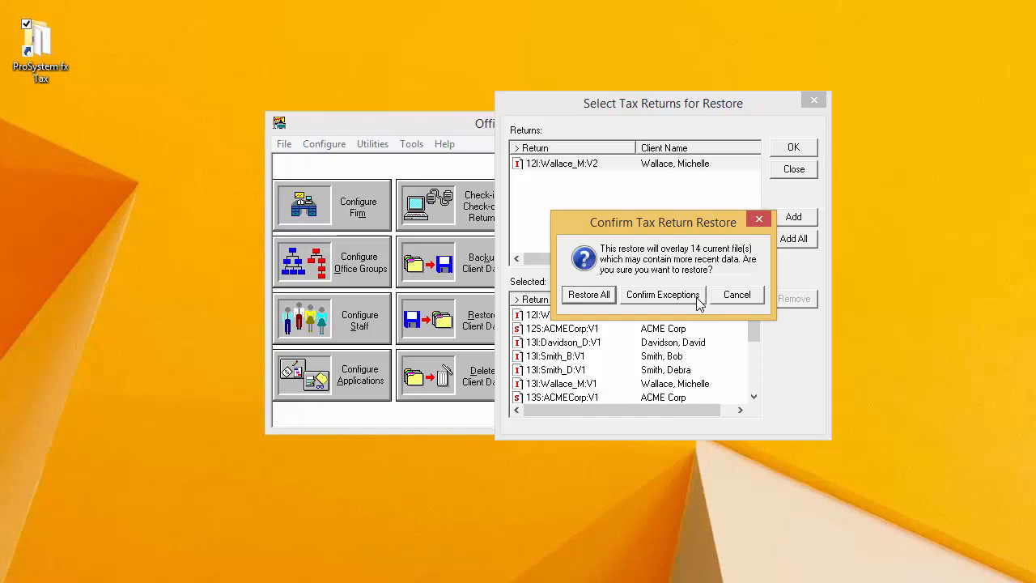
- Confirm exceptions, approving three return overwrites and declining the last one
left_click(662, 294)
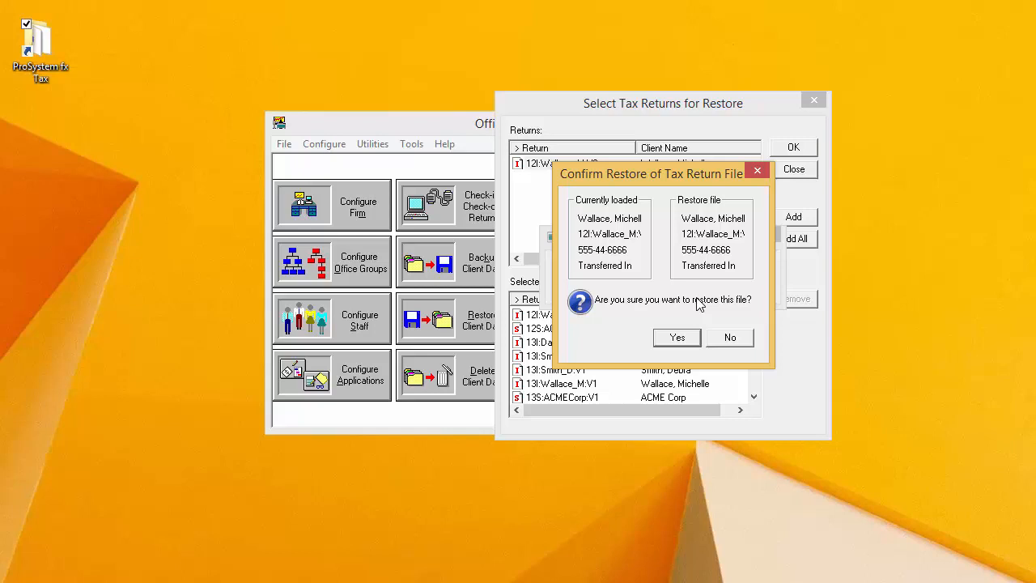
mouse_move(690, 314)
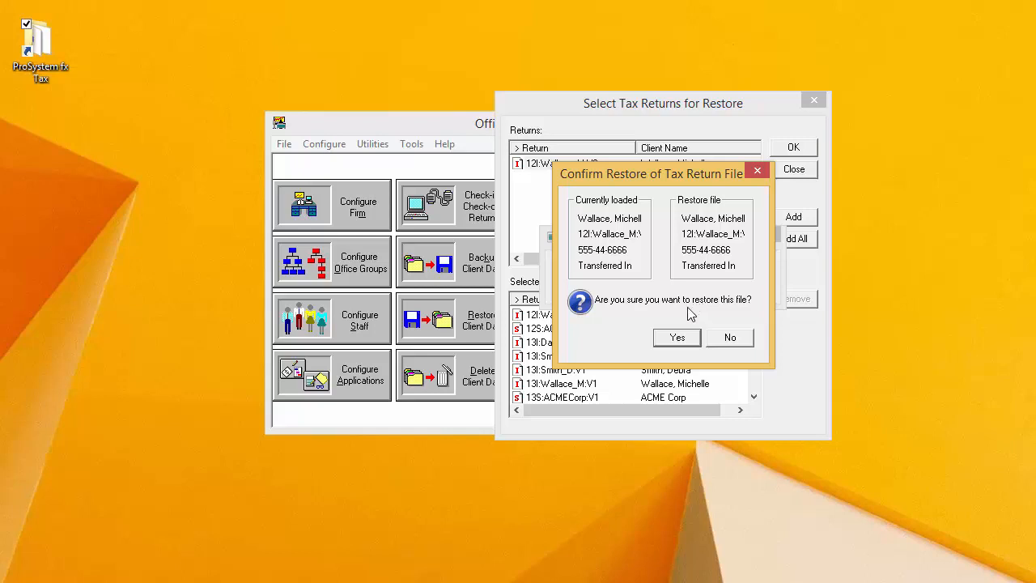
left_click(677, 337)
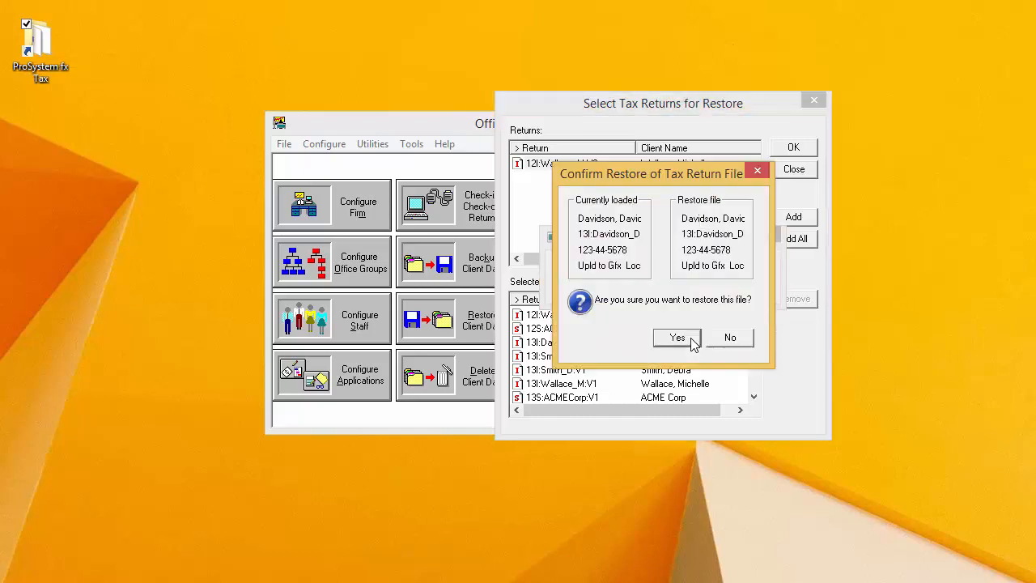
left_click(677, 338)
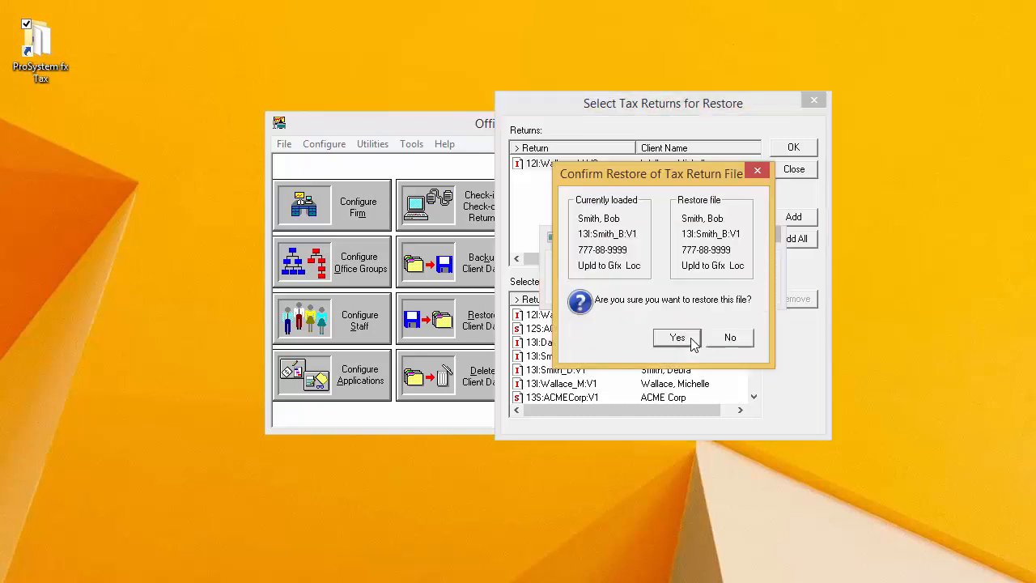
left_click(677, 337)
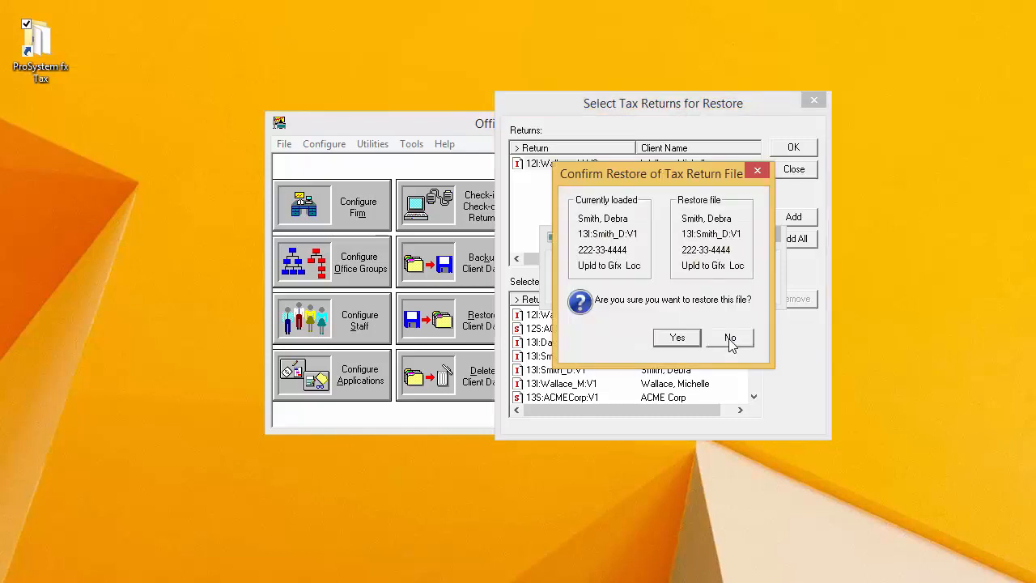
left_click(729, 337)
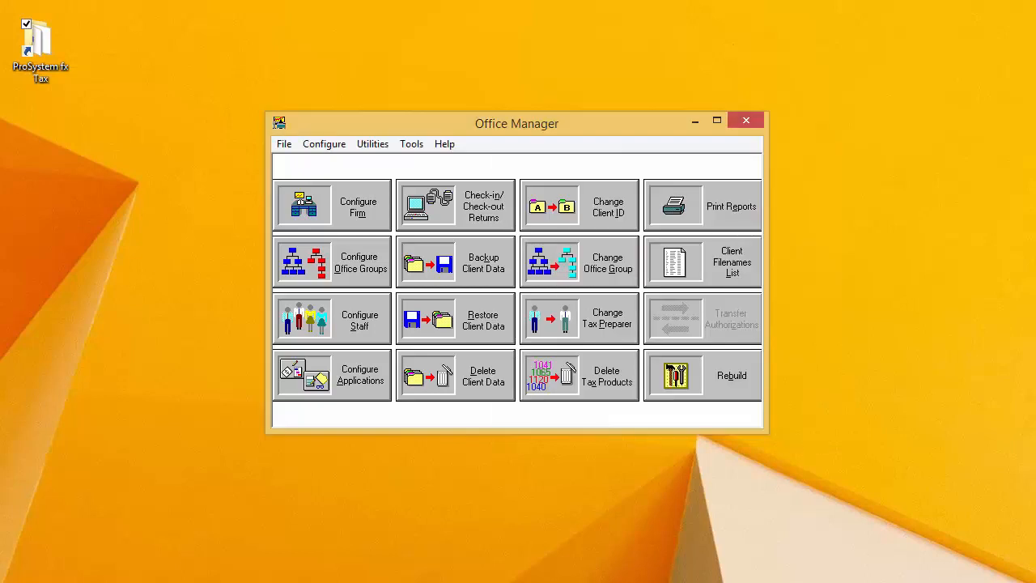